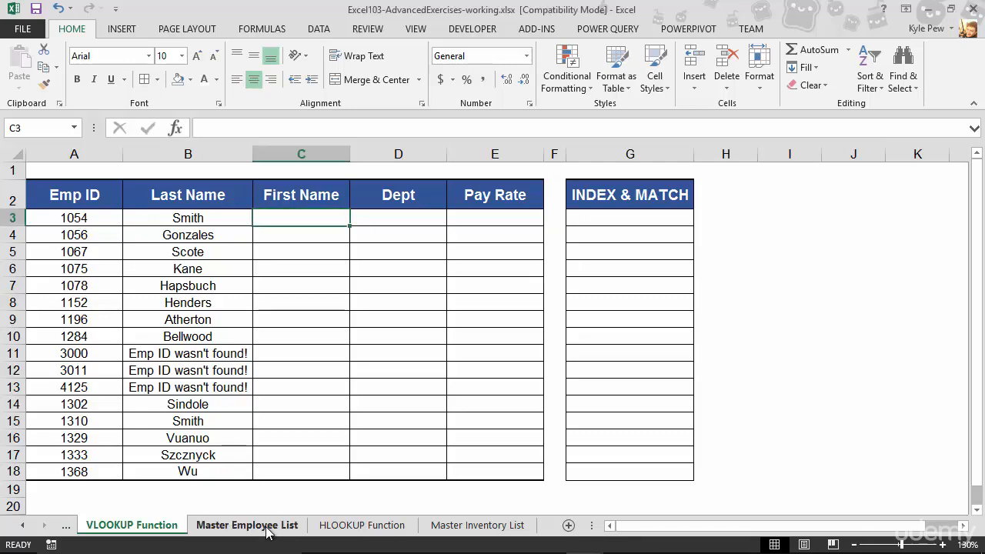
click(247, 525)
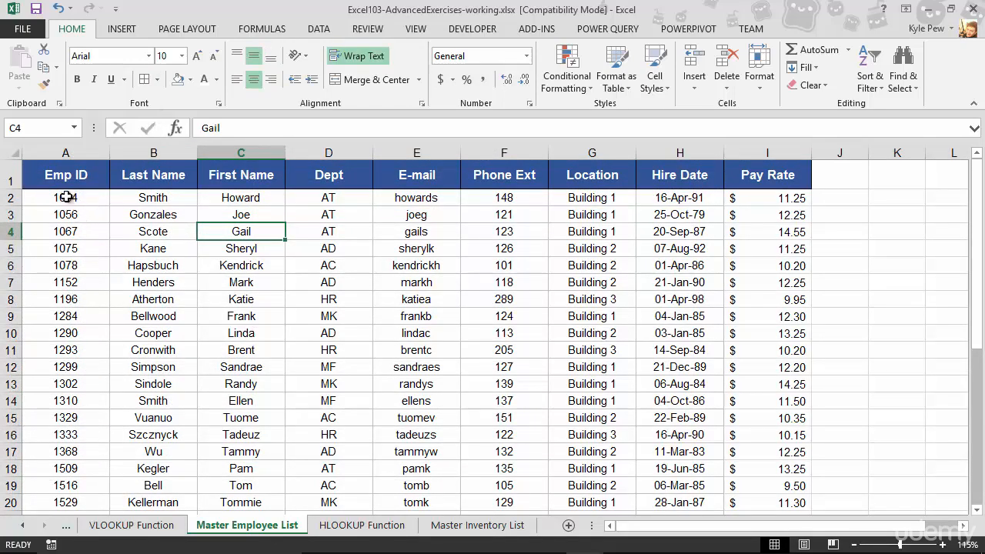
mouse_move(344, 382)
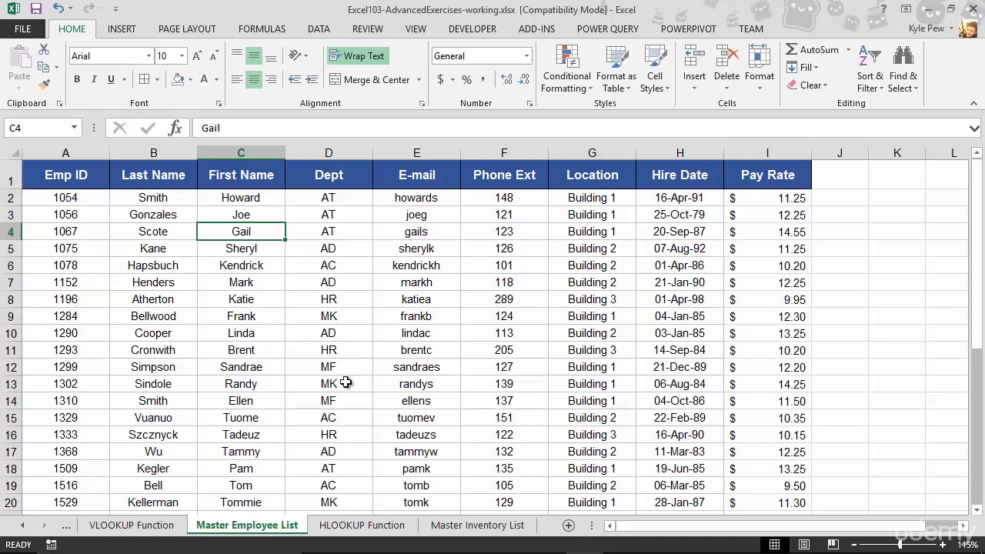
mouse_move(773, 358)
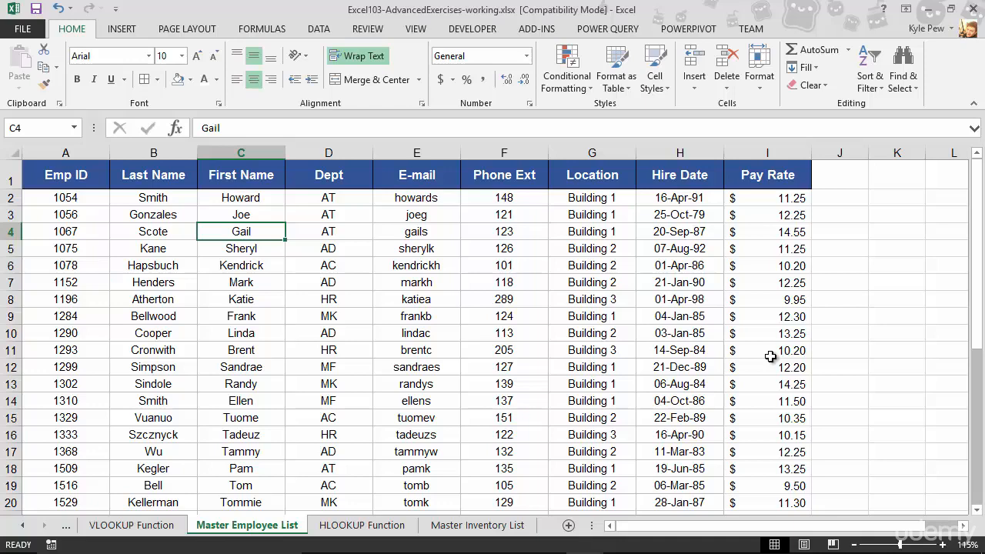
mouse_move(576, 428)
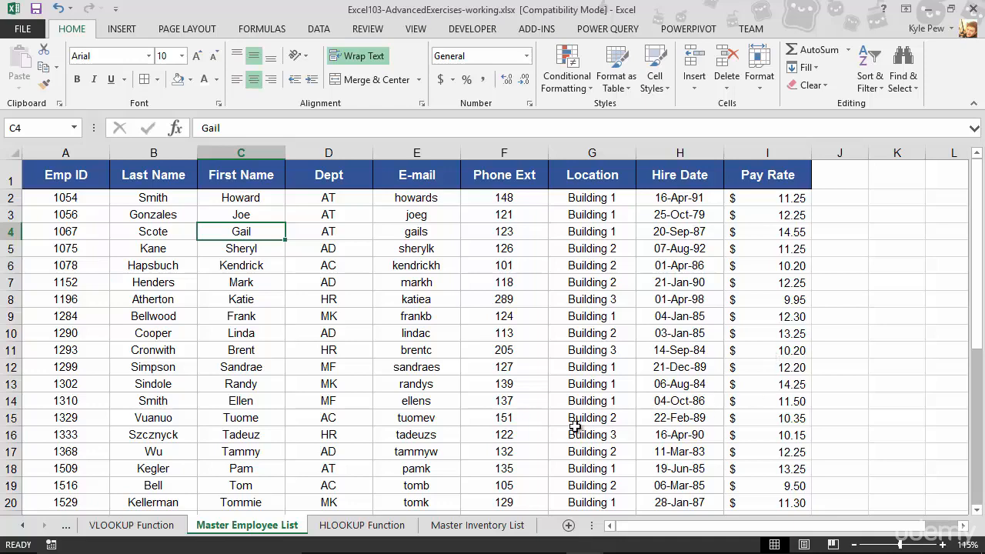
click(132, 525)
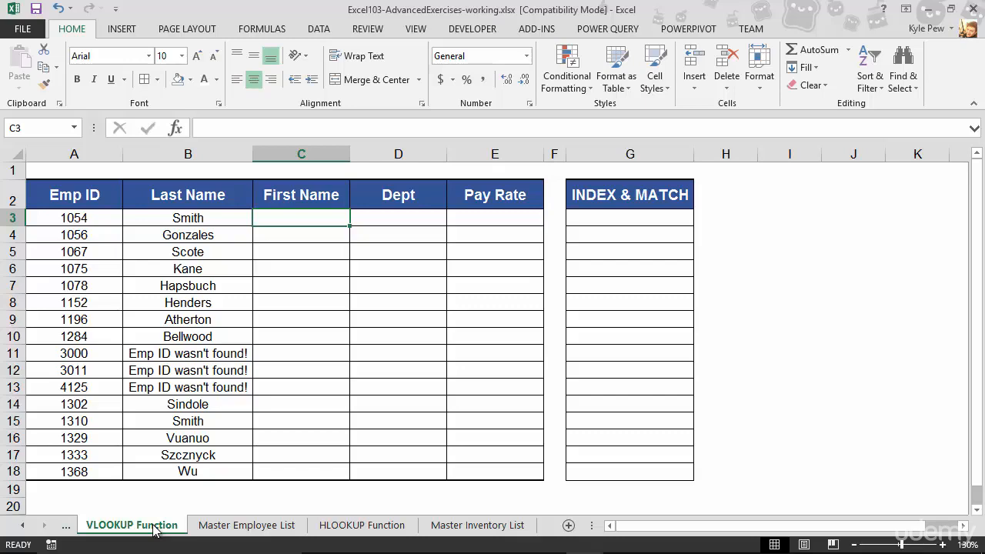
click(247, 525)
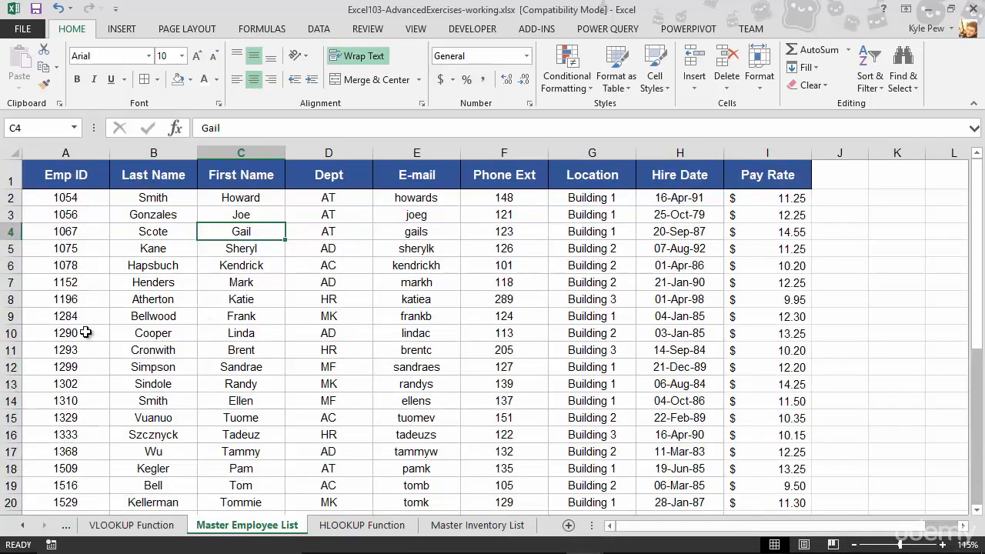
click(153, 332)
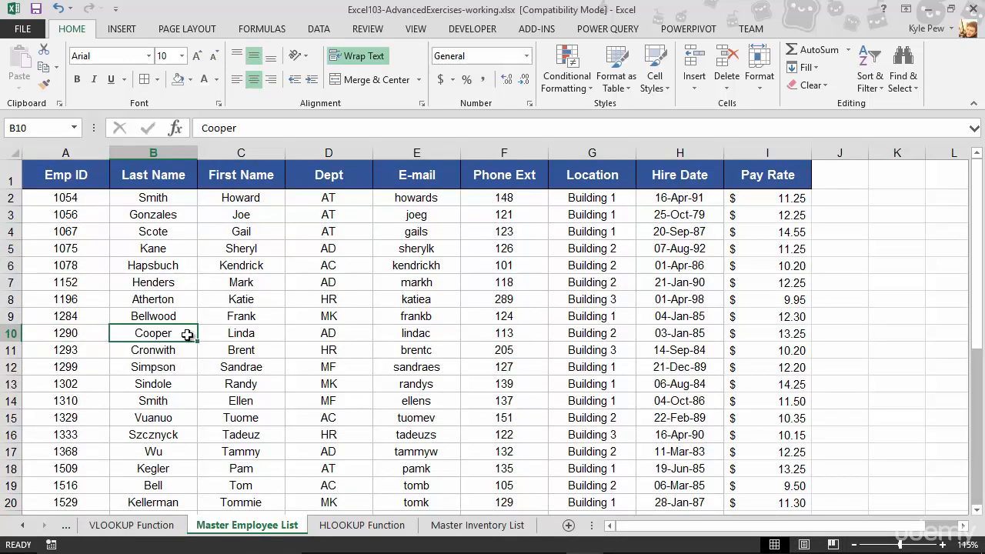
mouse_move(172, 367)
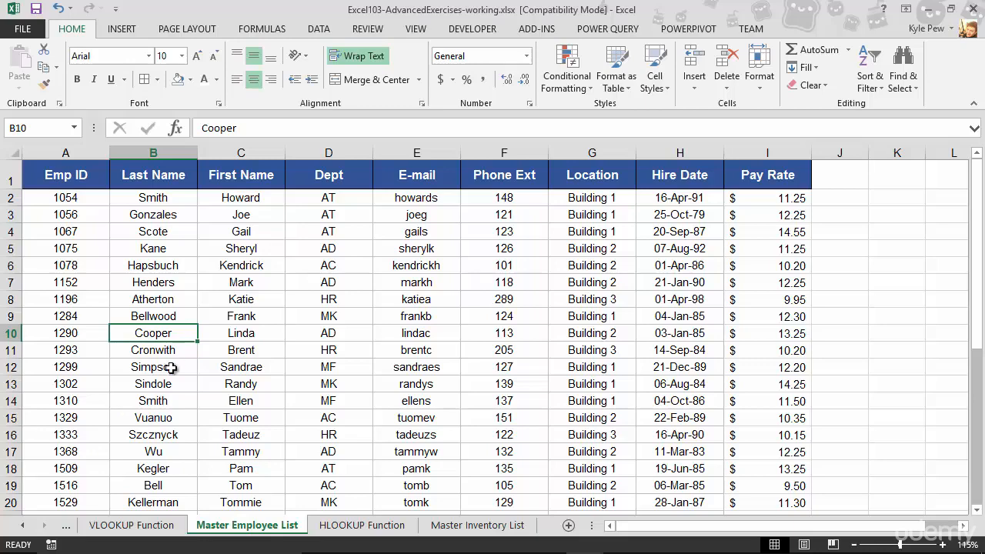
click(131, 525)
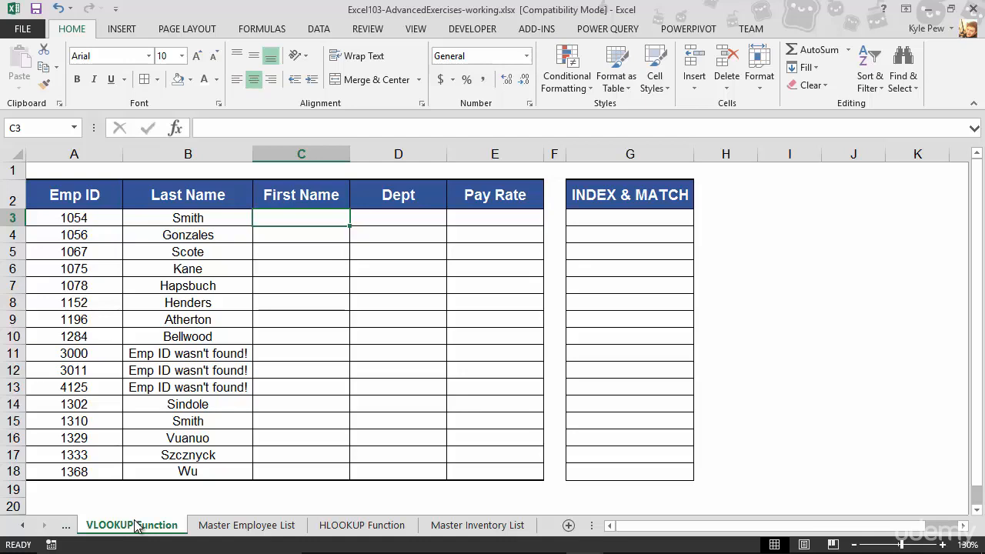
mouse_move(57, 424)
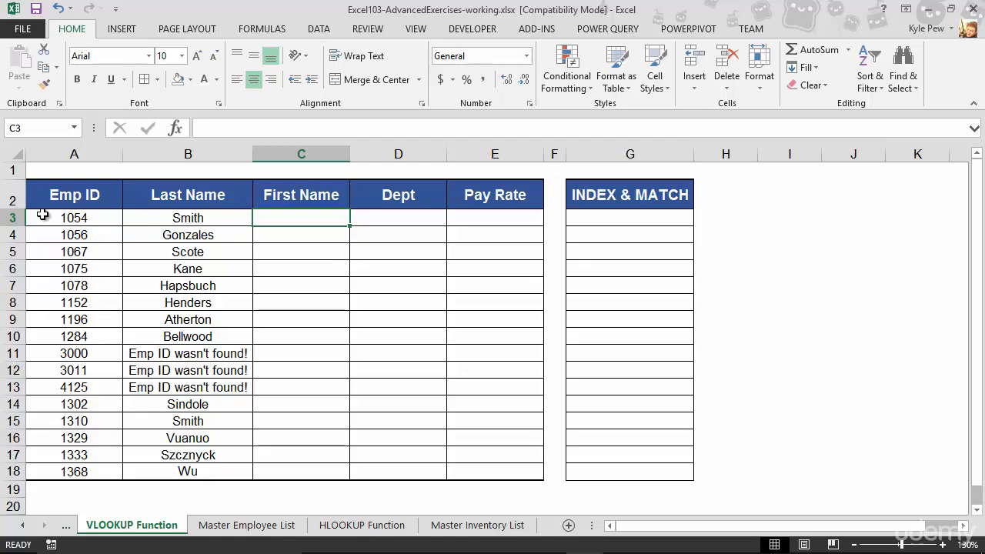
click(74, 218)
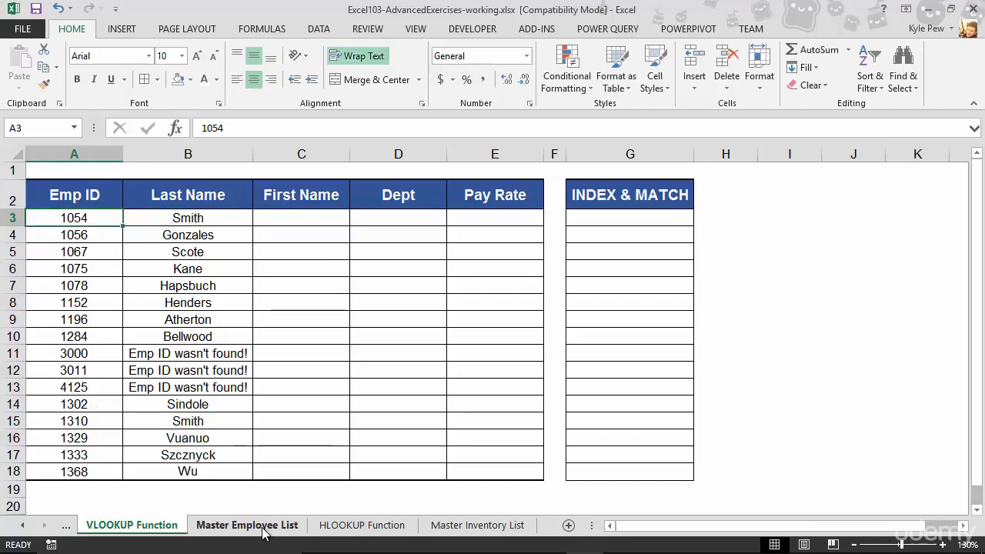
click(246, 525)
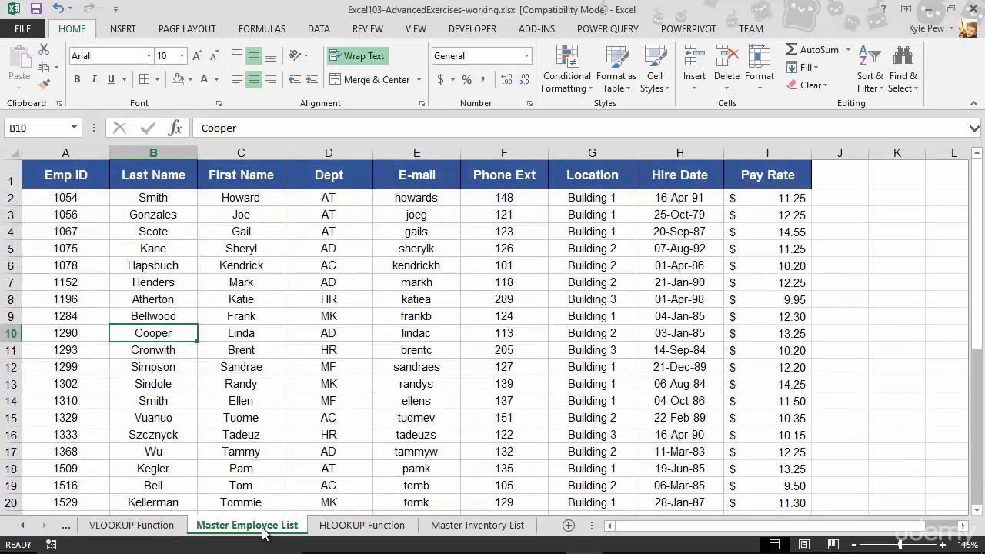
mouse_move(60, 254)
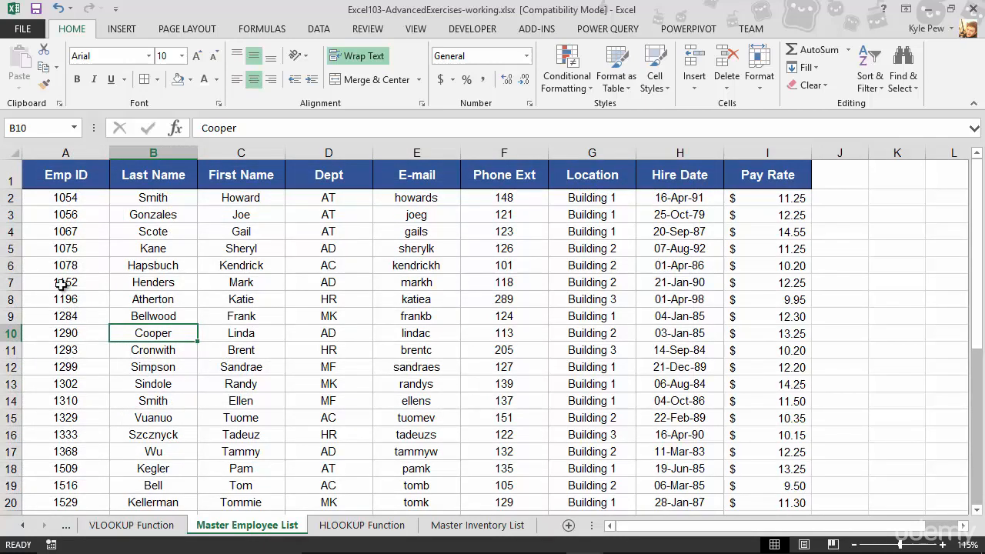
click(66, 197)
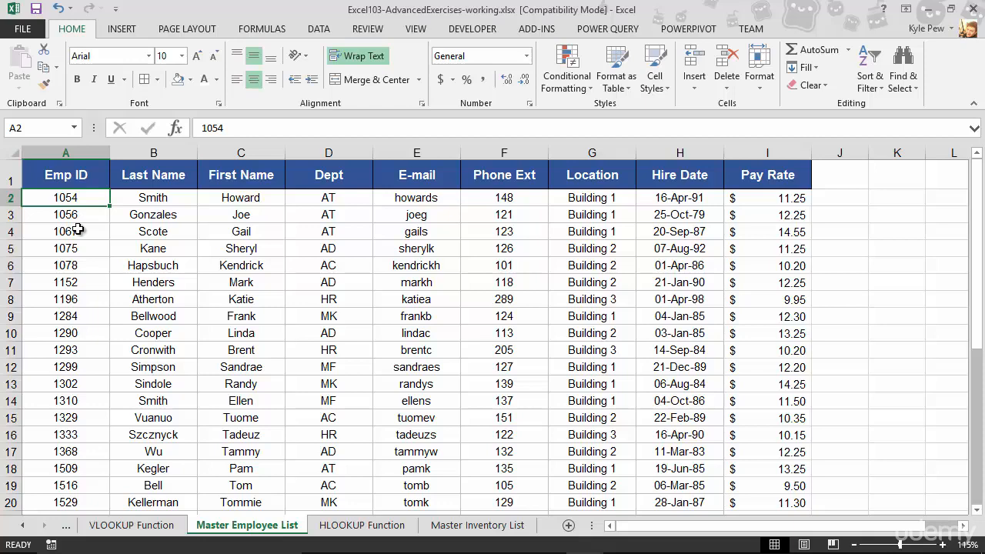
click(131, 525)
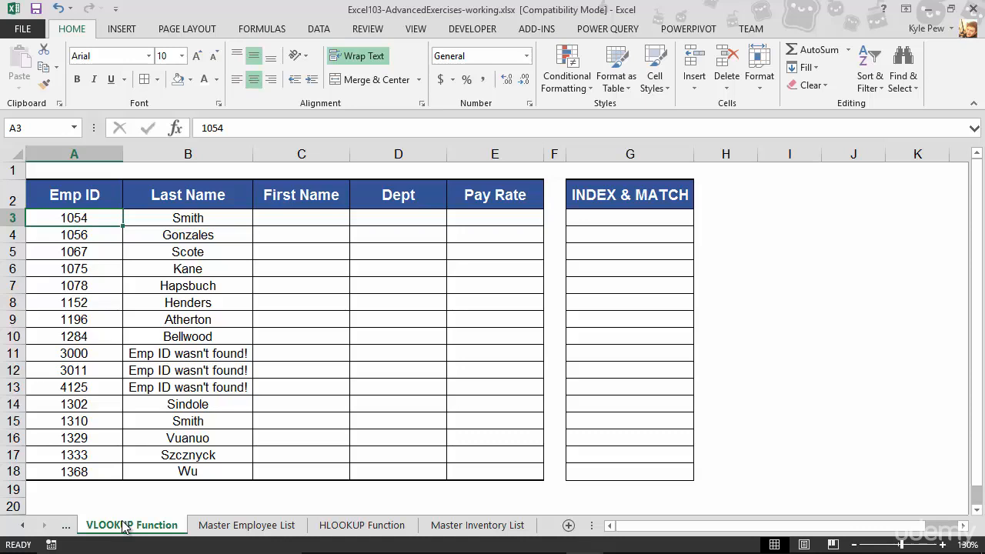
mouse_move(298, 234)
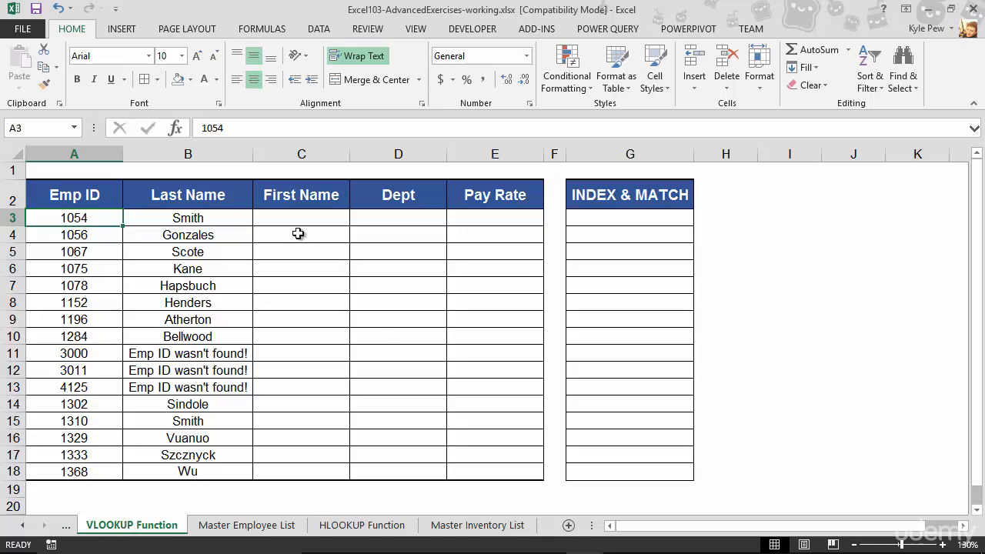
Select cell C3 and bring up the Lookup & Reference function list.
click(301, 218)
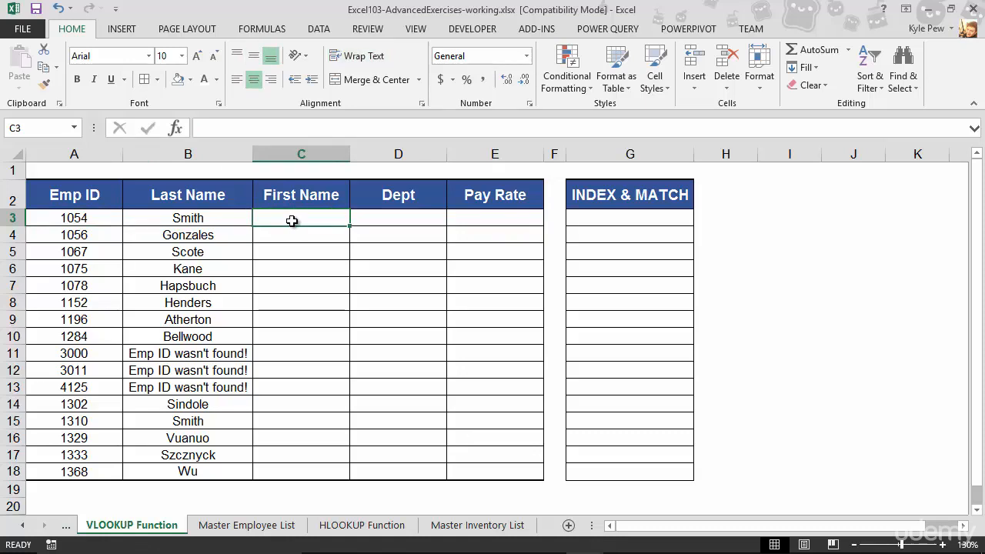
mouse_move(274, 219)
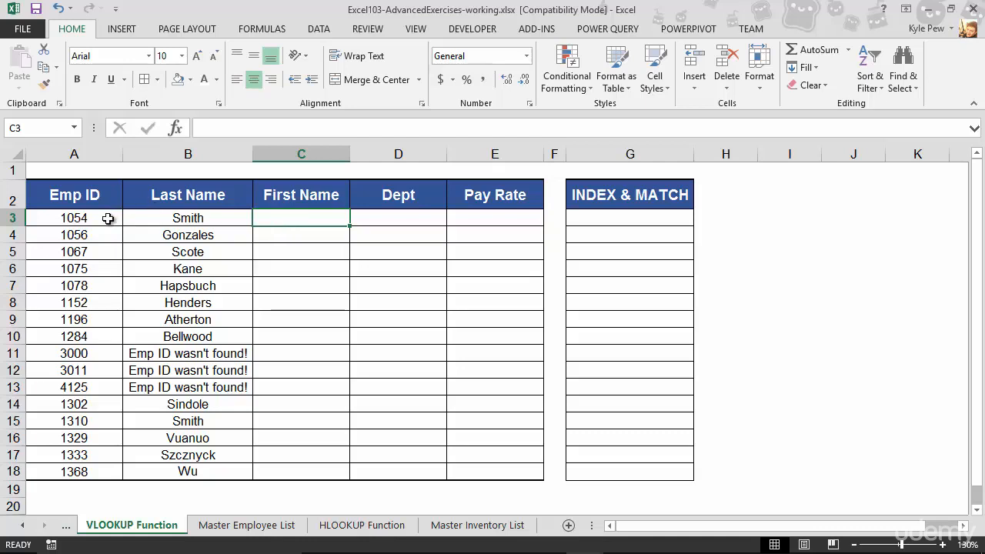
click(262, 28)
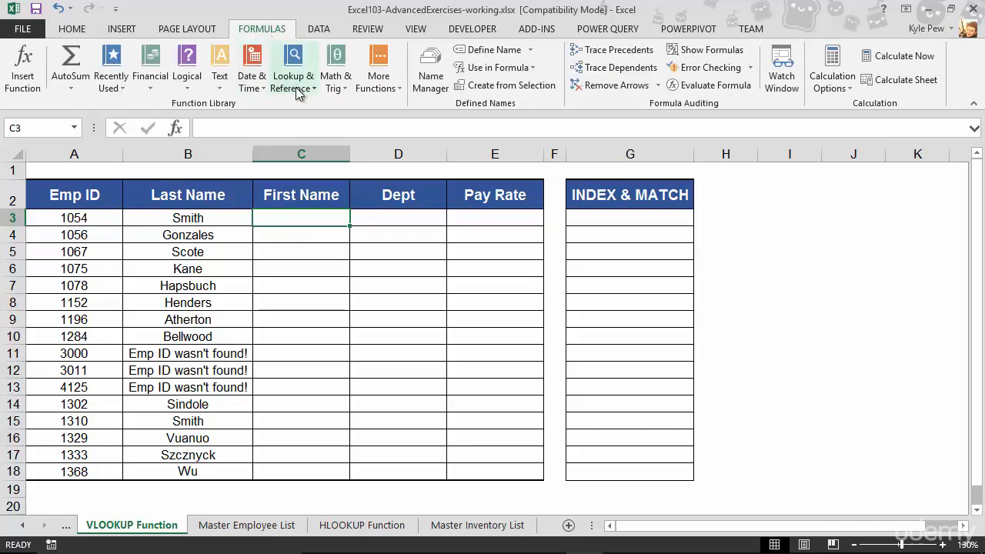
click(294, 68)
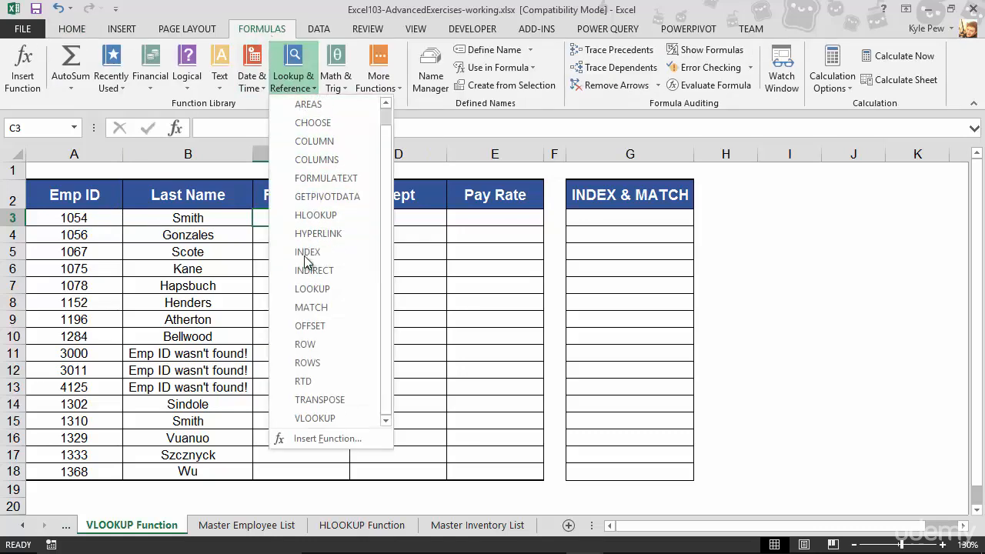
mouse_move(315, 418)
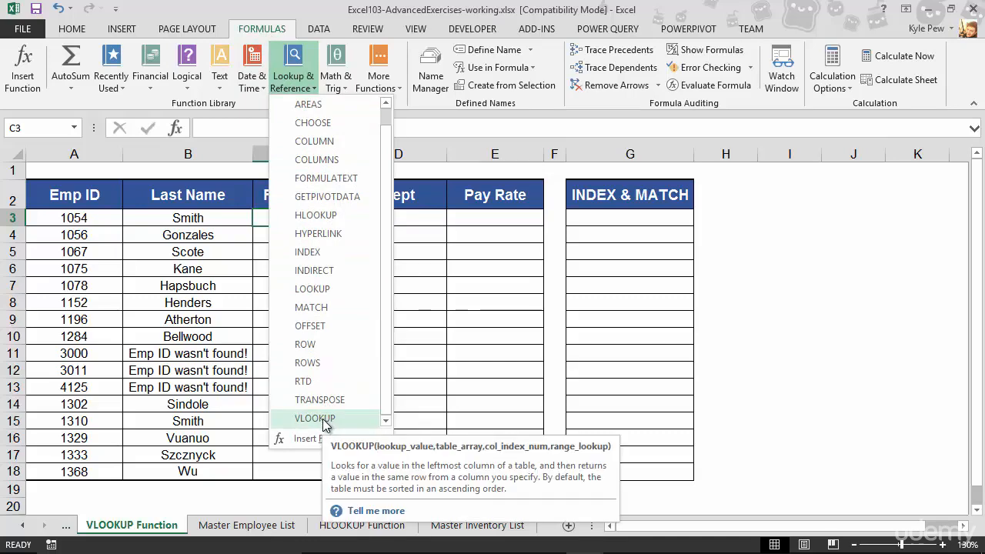
Insert VLOOKUP in C3 with Emp ID cell A3 as the lookup value.
click(315, 418)
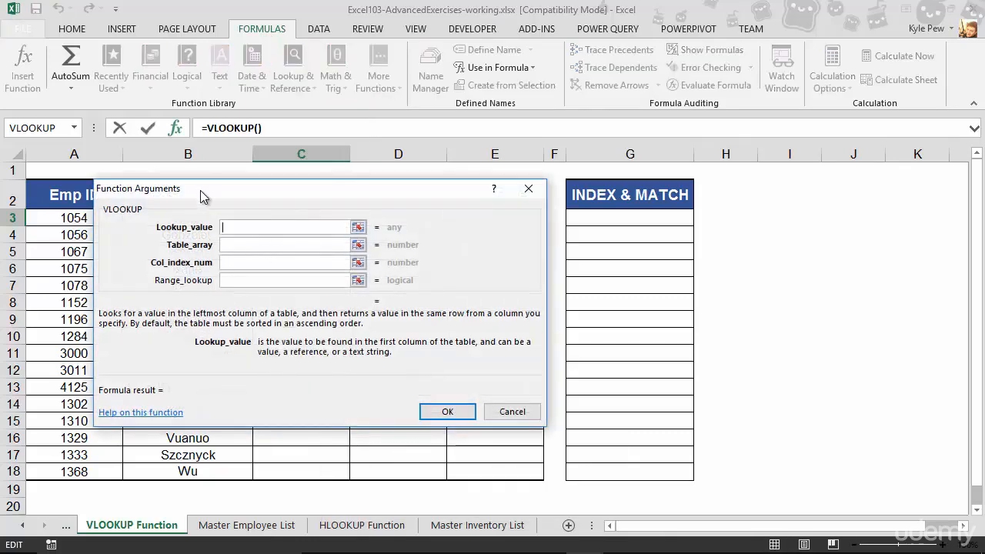
drag(204, 188, 238, 148)
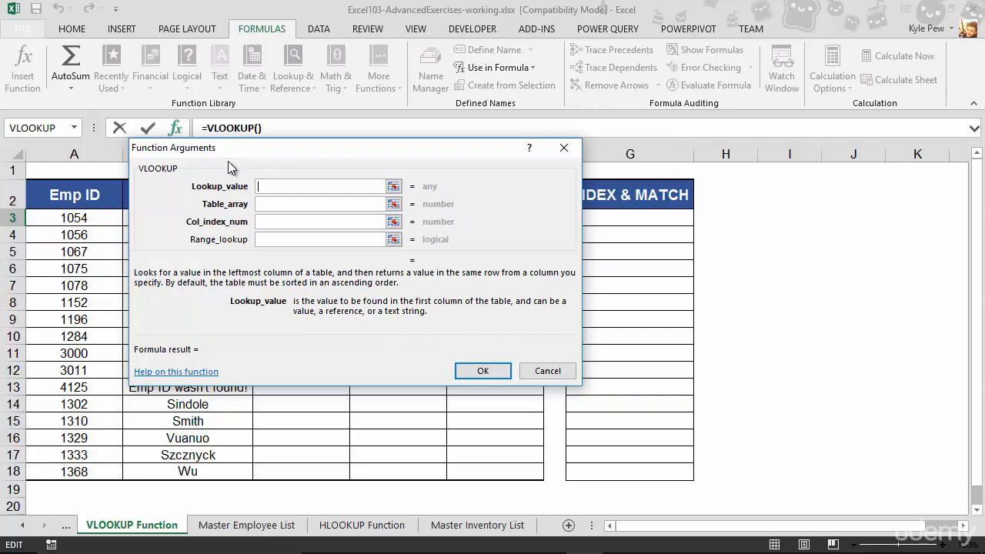
mouse_move(218, 204)
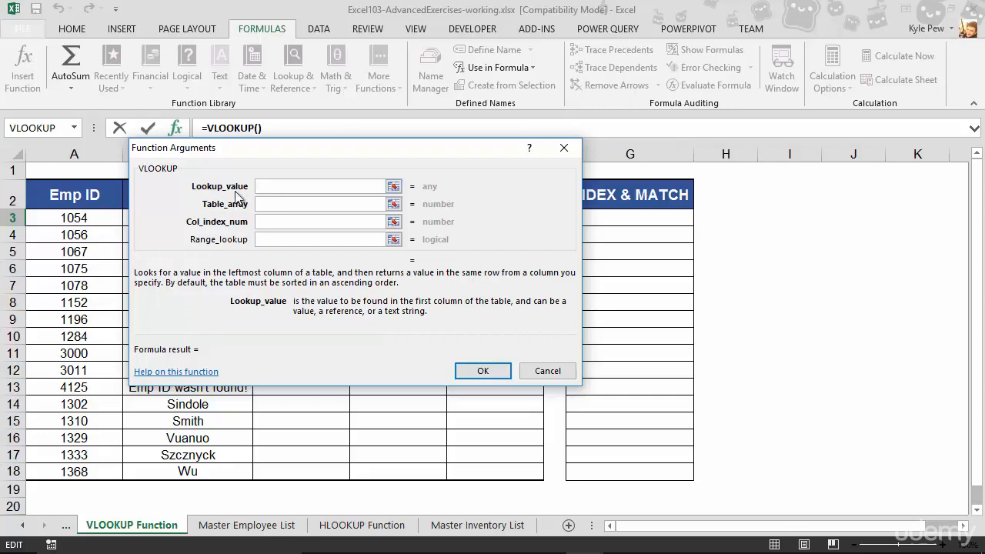
click(73, 217)
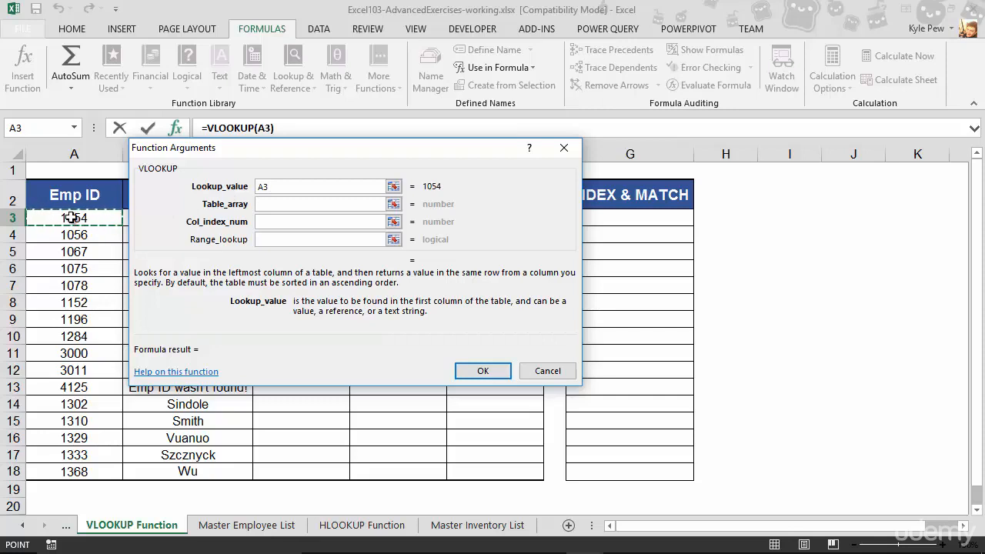
mouse_move(91, 220)
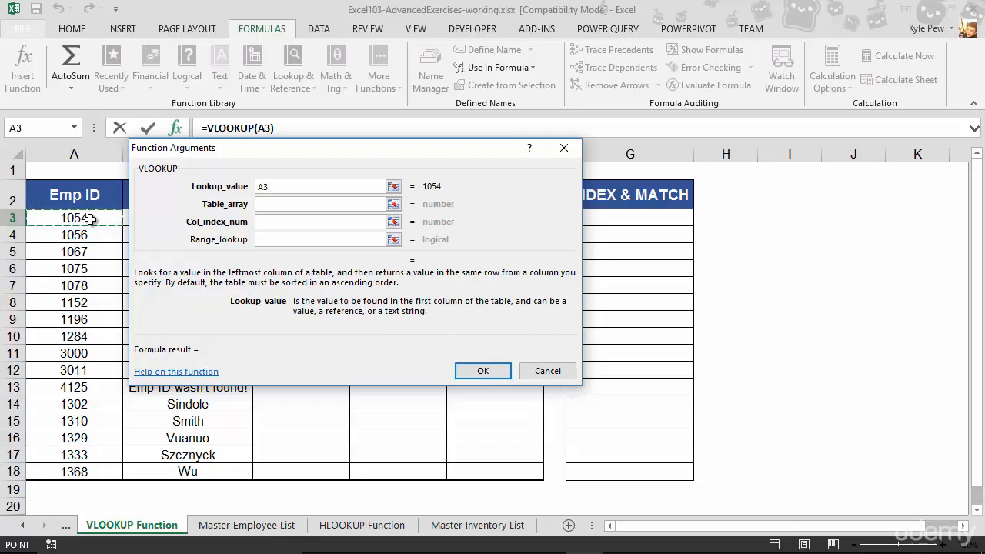
click(319, 186)
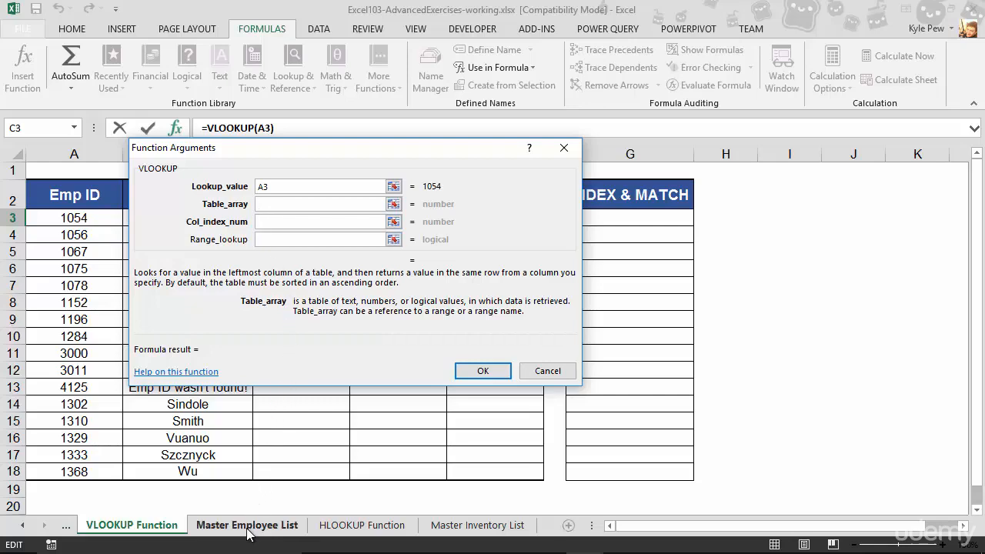
Use the Master Employee List range A1:I38 as the VLOOKUP table array.
click(247, 526)
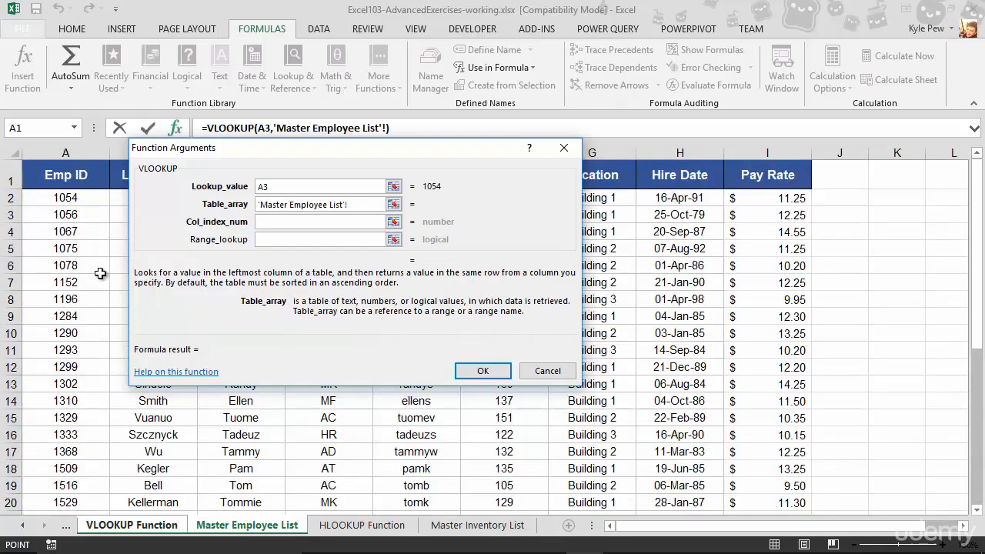
click(66, 175)
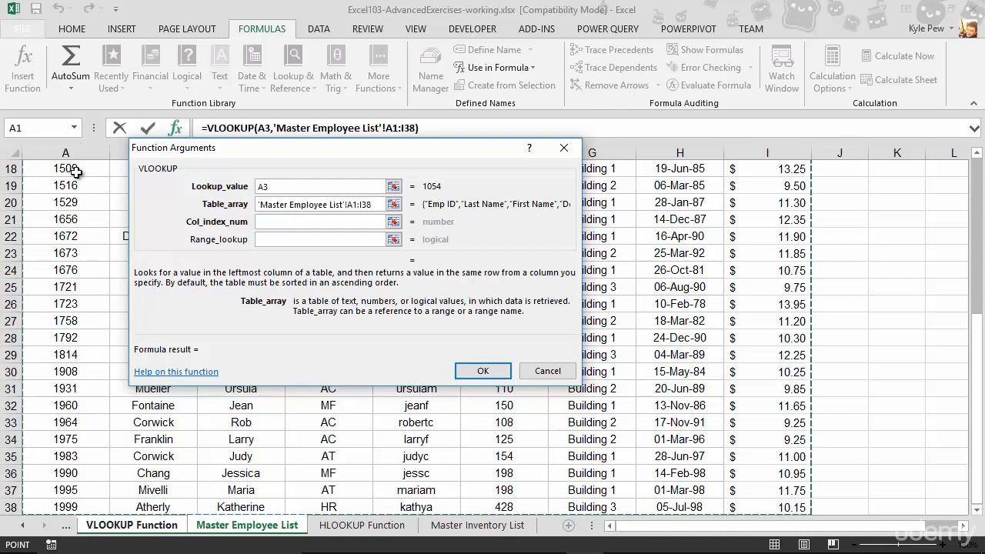
mouse_move(937, 325)
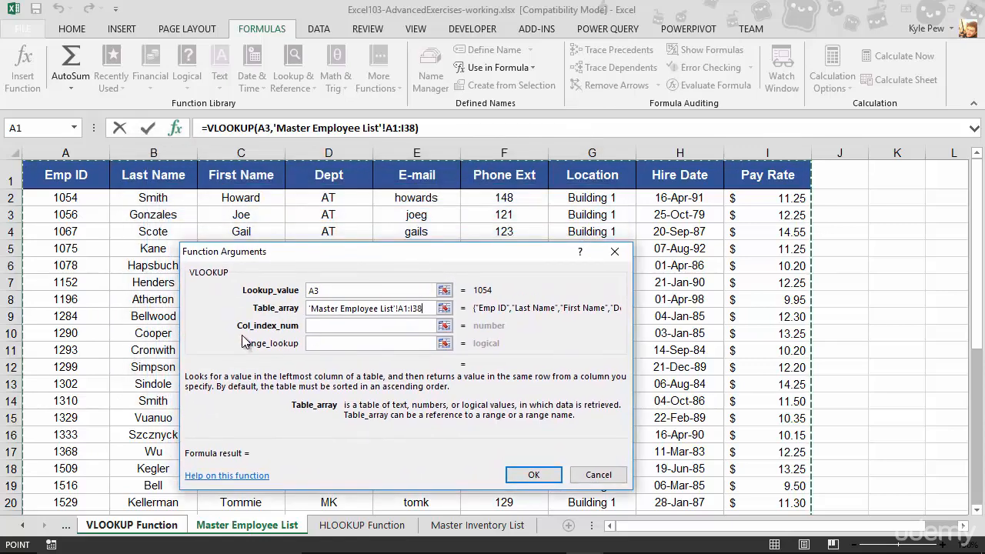
mouse_move(288, 339)
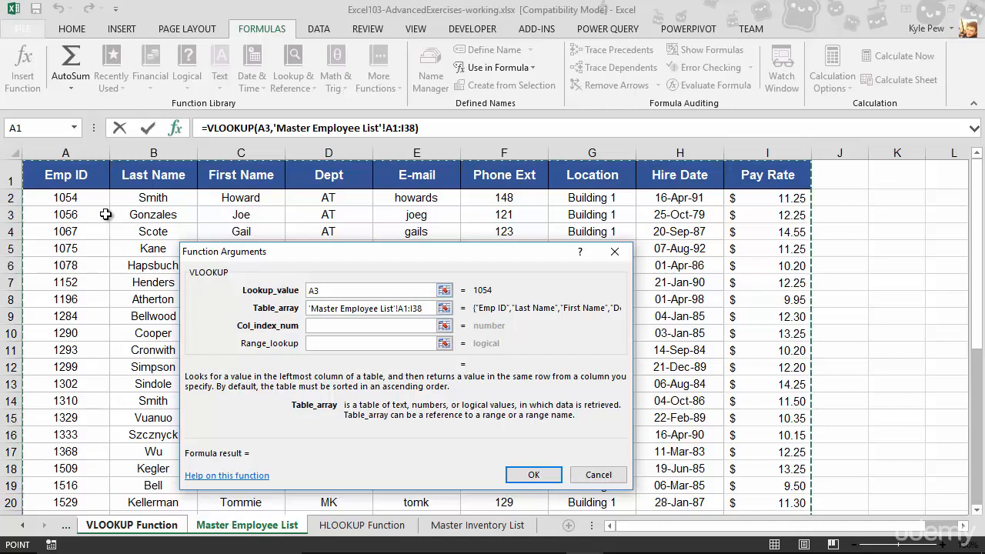
mouse_move(91, 222)
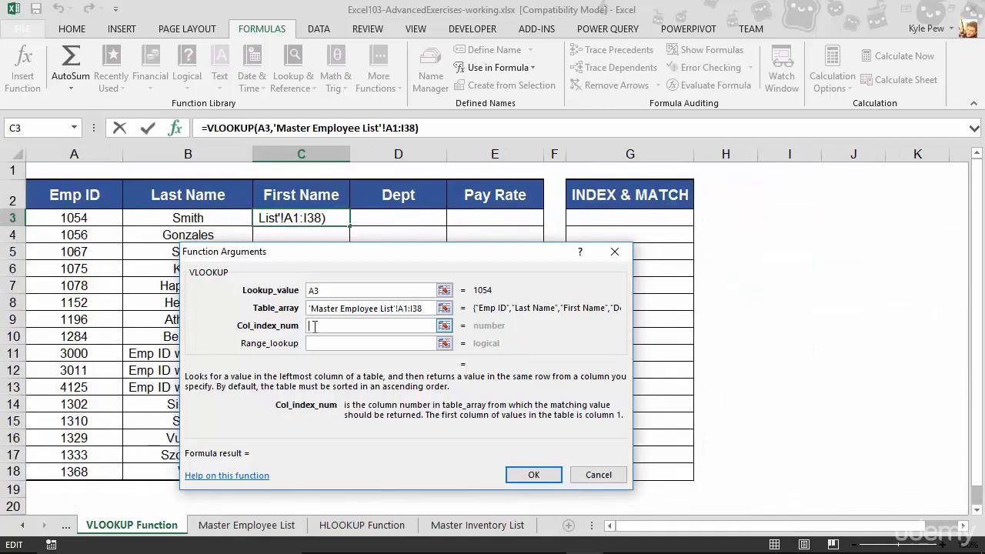
Set the column index number to 3 so the preview shows Howard.
text(3)
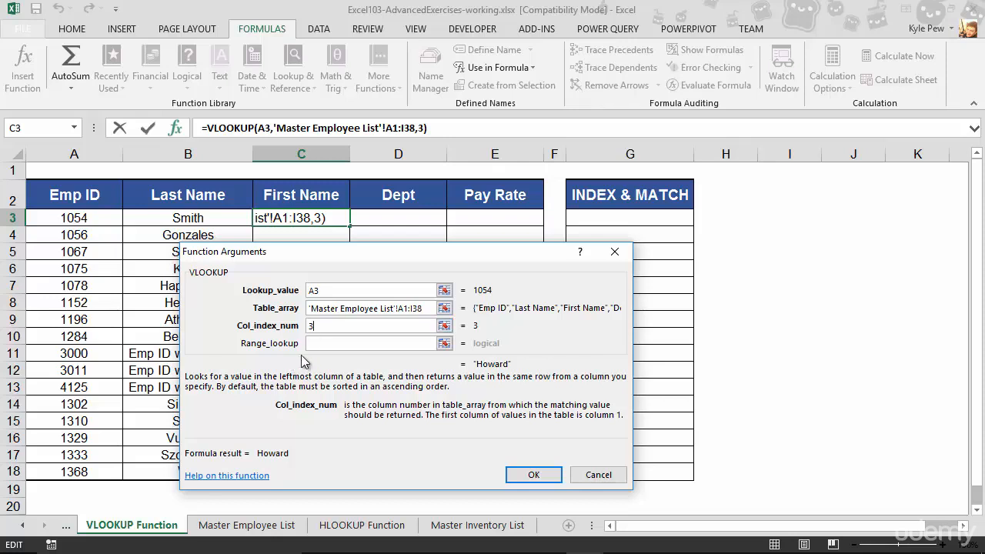
click(370, 343)
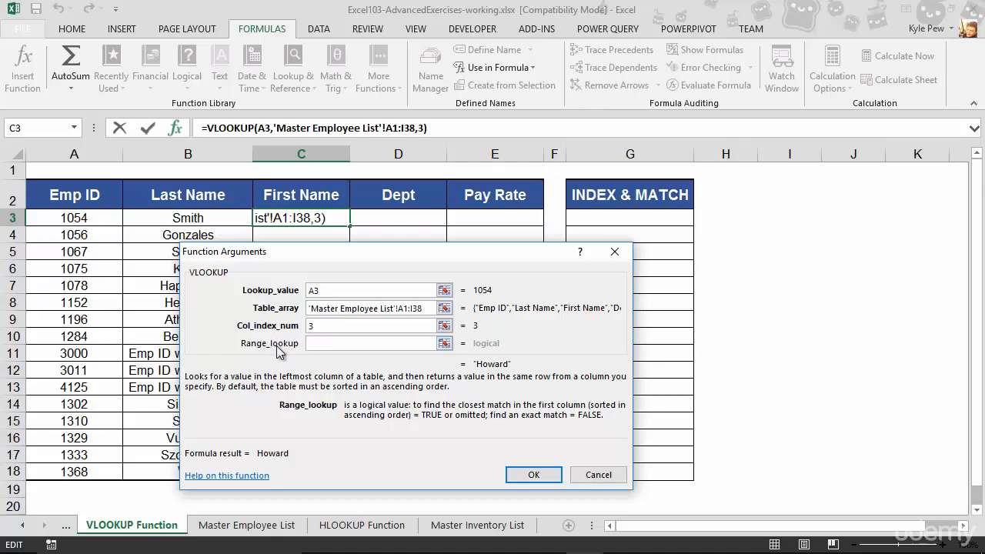
mouse_move(616, 417)
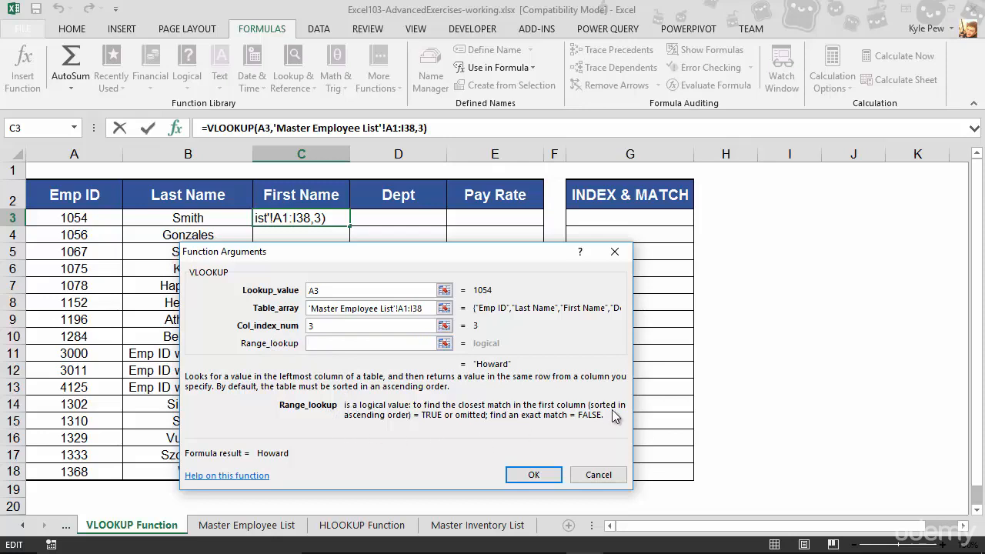
mouse_move(395, 411)
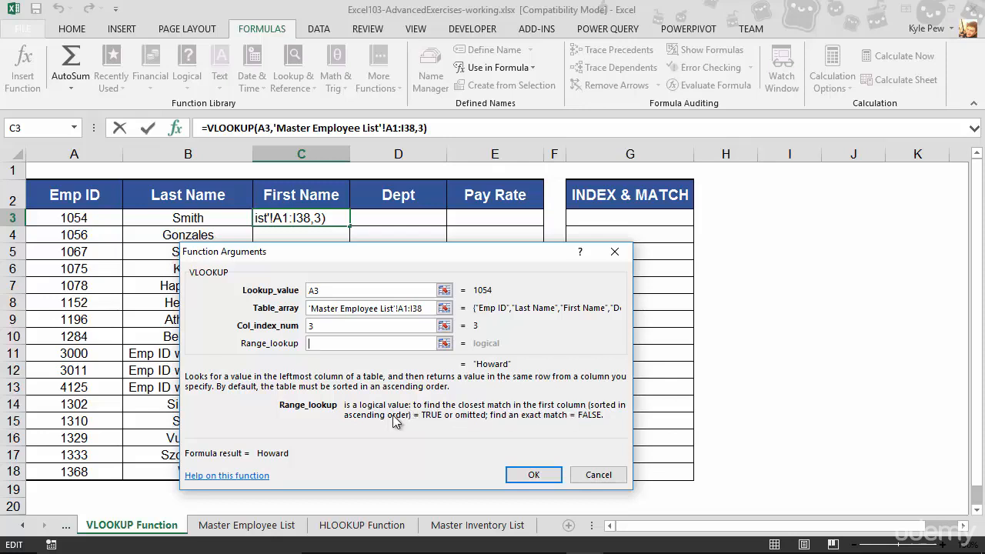
mouse_move(438, 426)
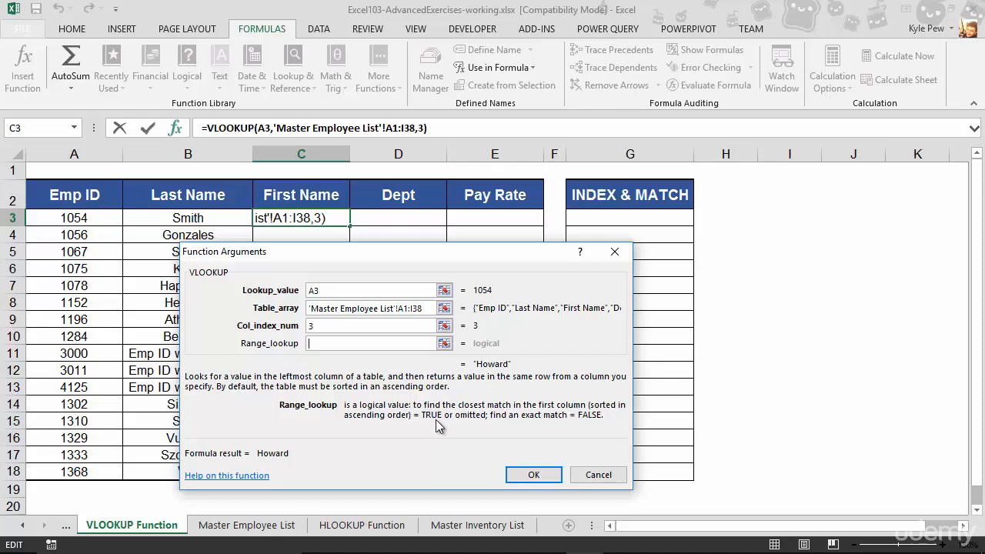
mouse_move(472, 426)
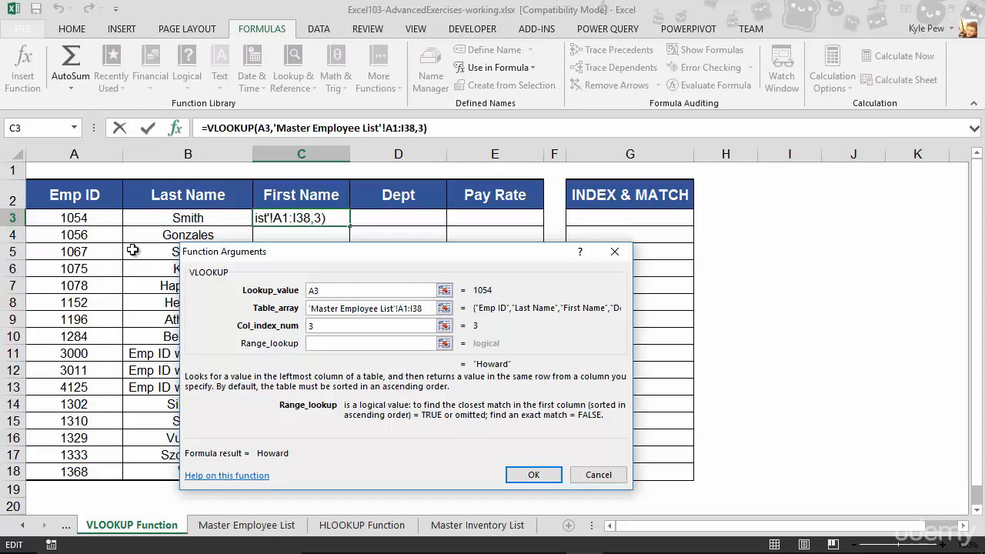
mouse_move(391, 422)
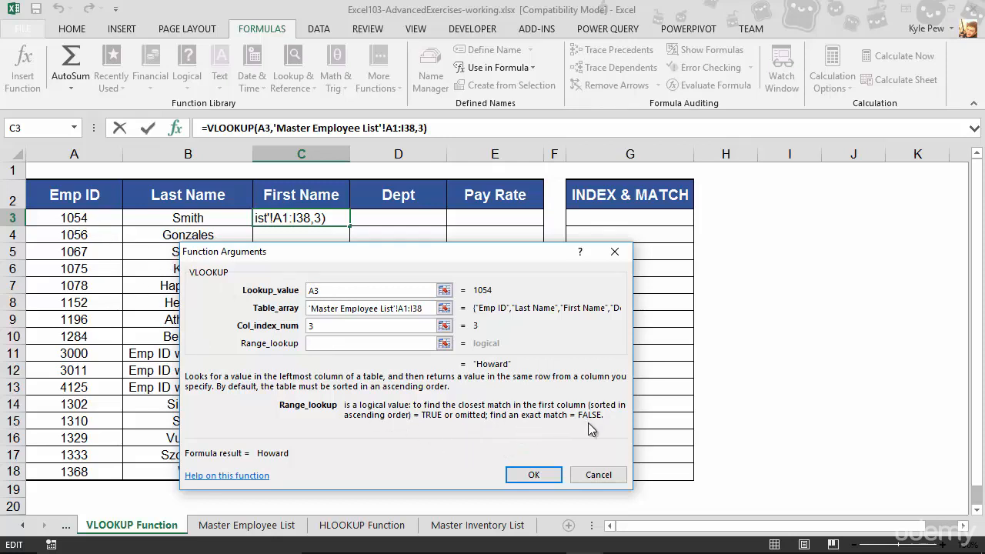
click(370, 342)
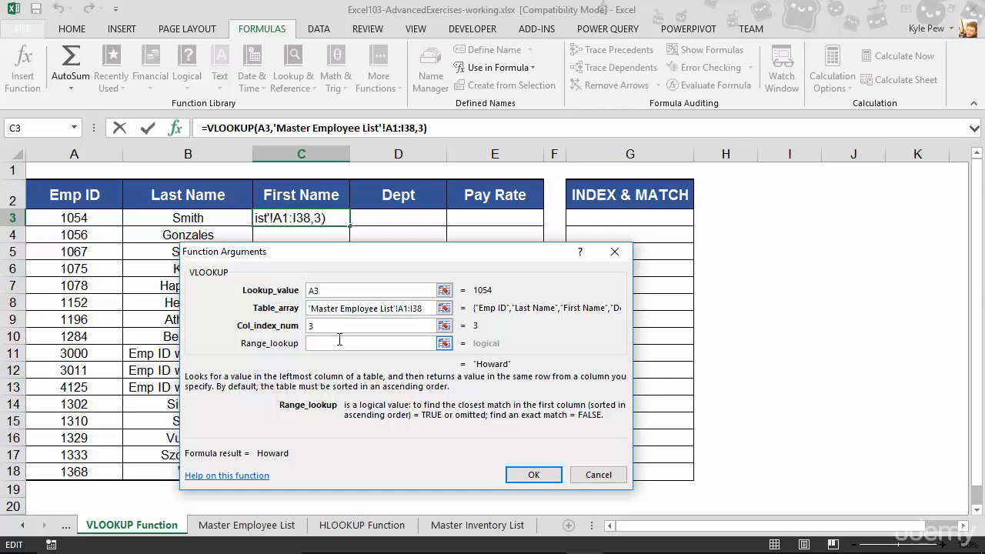
Set range lookup to FALSE, insert the formula showing Howard, and verify against the master sheet.
text(f)
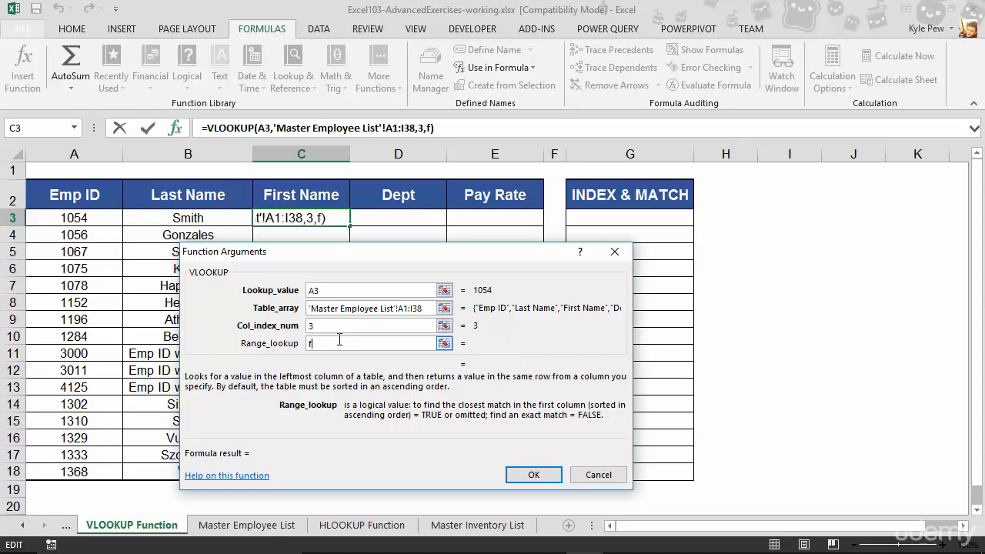
text(alse)
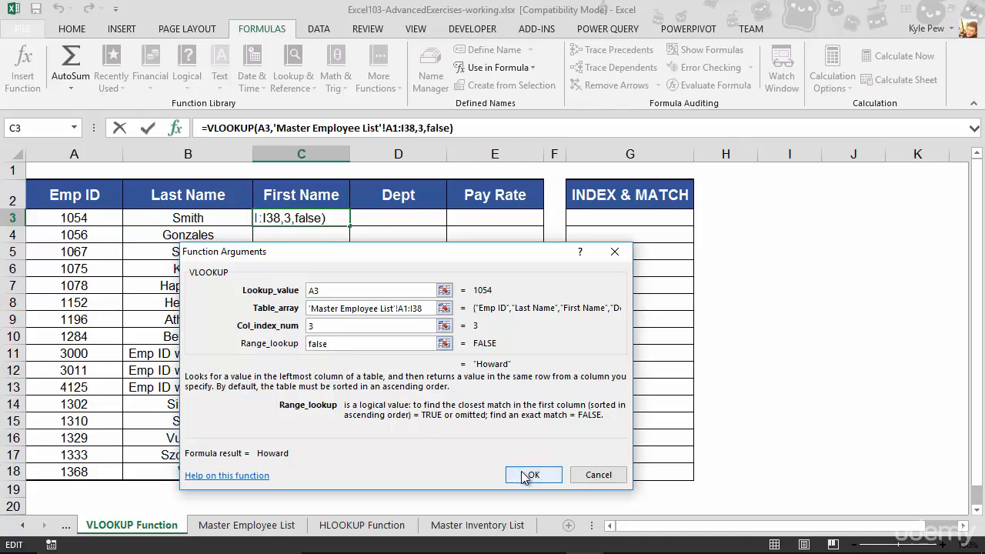
click(533, 475)
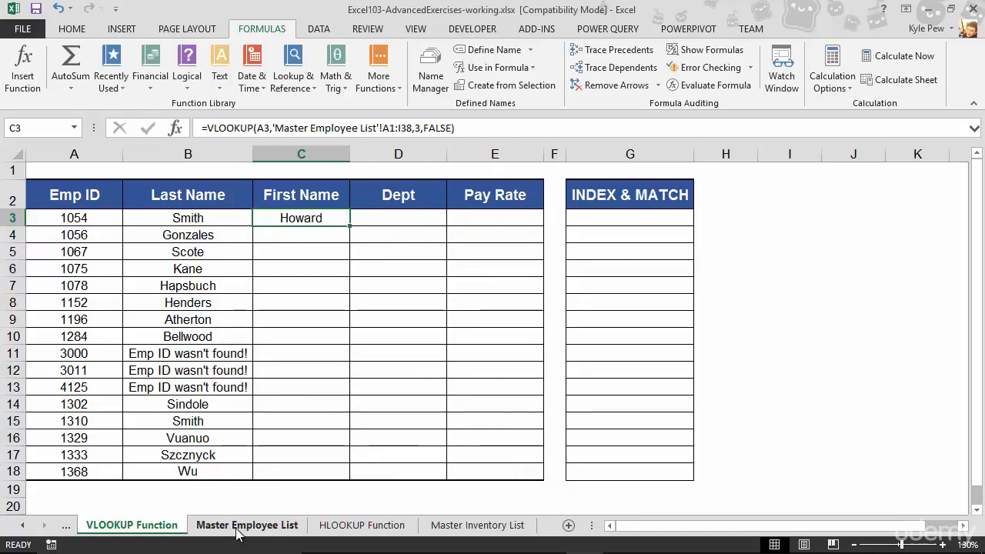
click(248, 525)
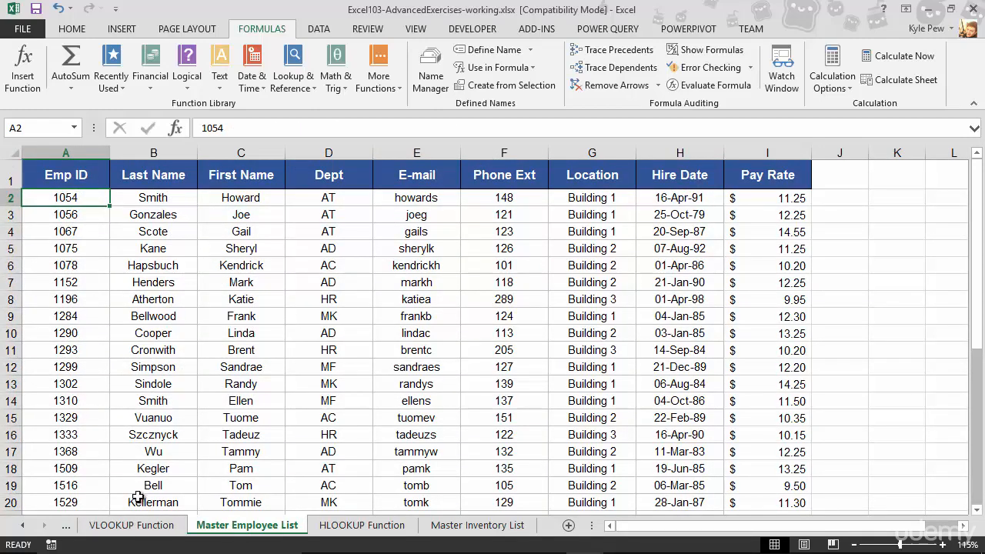
click(130, 525)
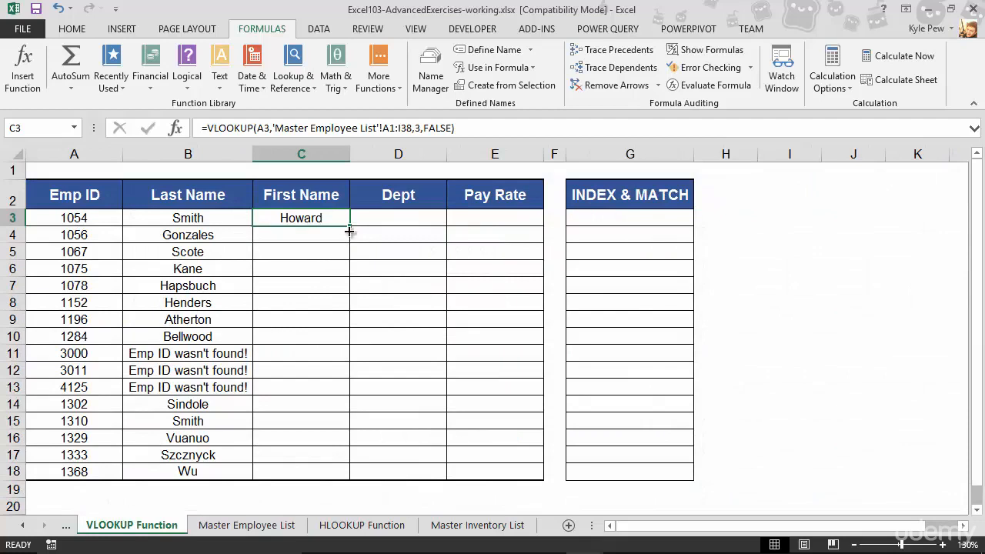